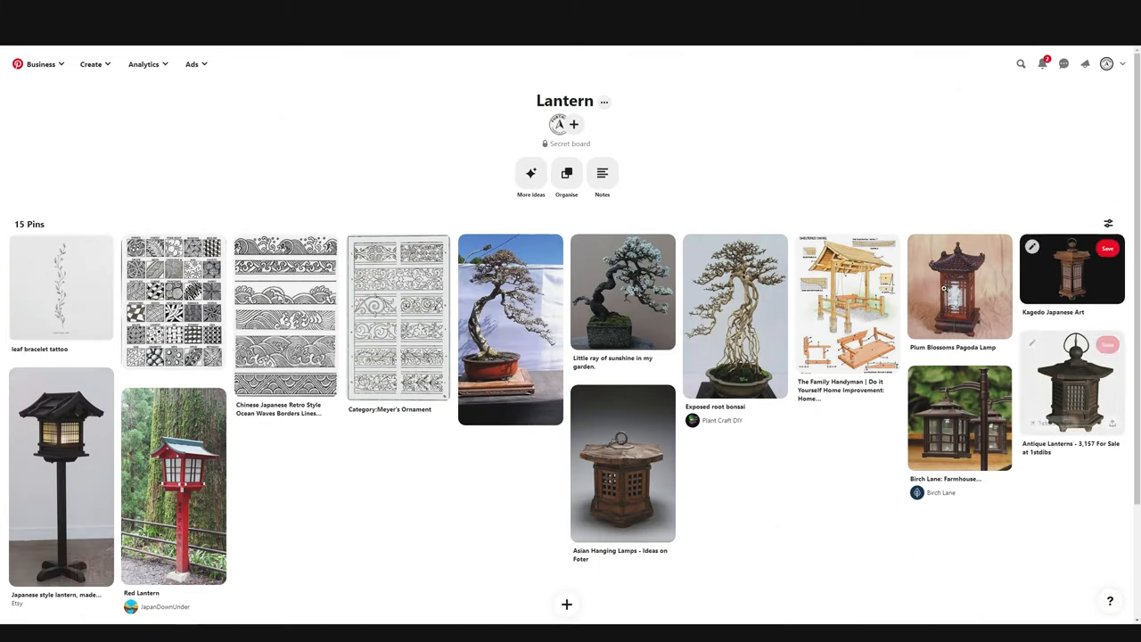
mouse_move(847, 303)
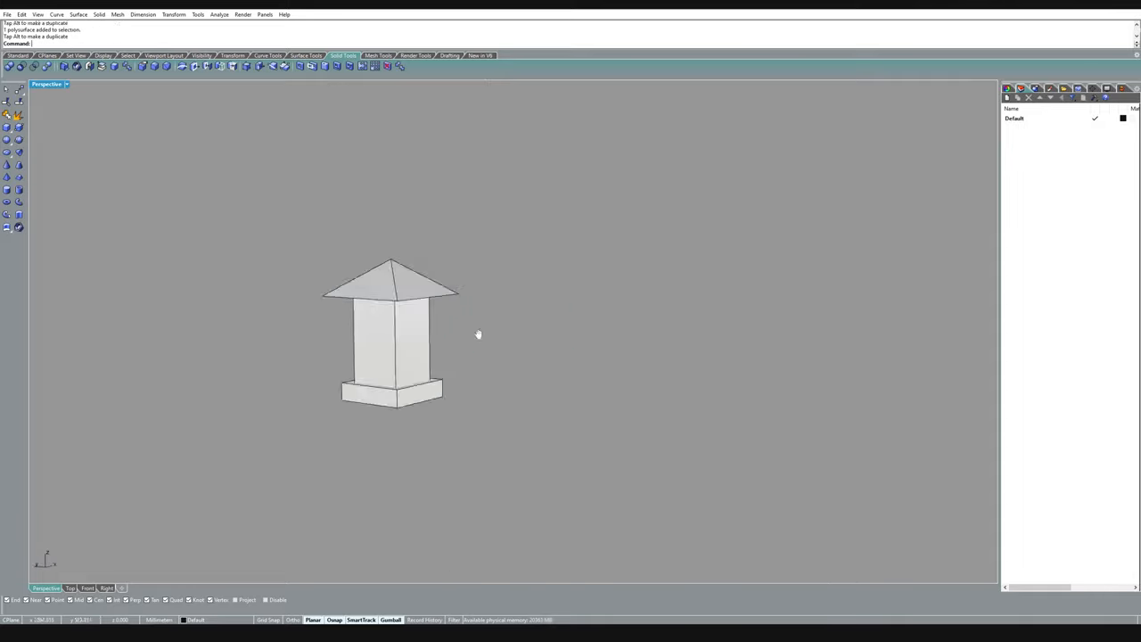
- Adjust the front view of the lantern and start a polyline on its framed panels
drag(478, 335, 674, 399)
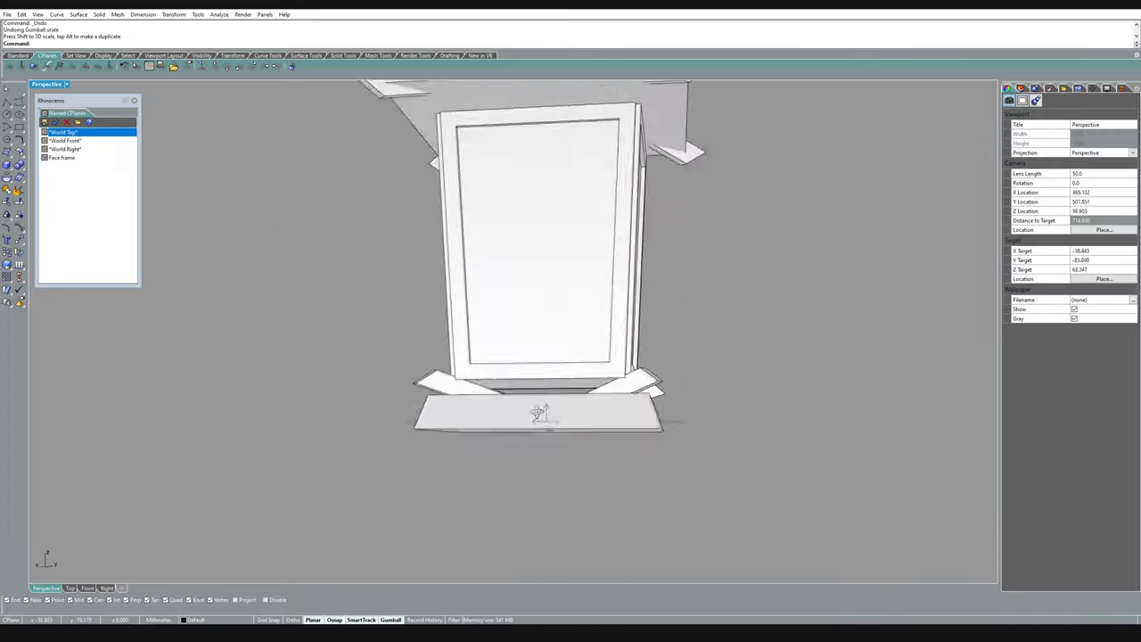
click(86, 588)
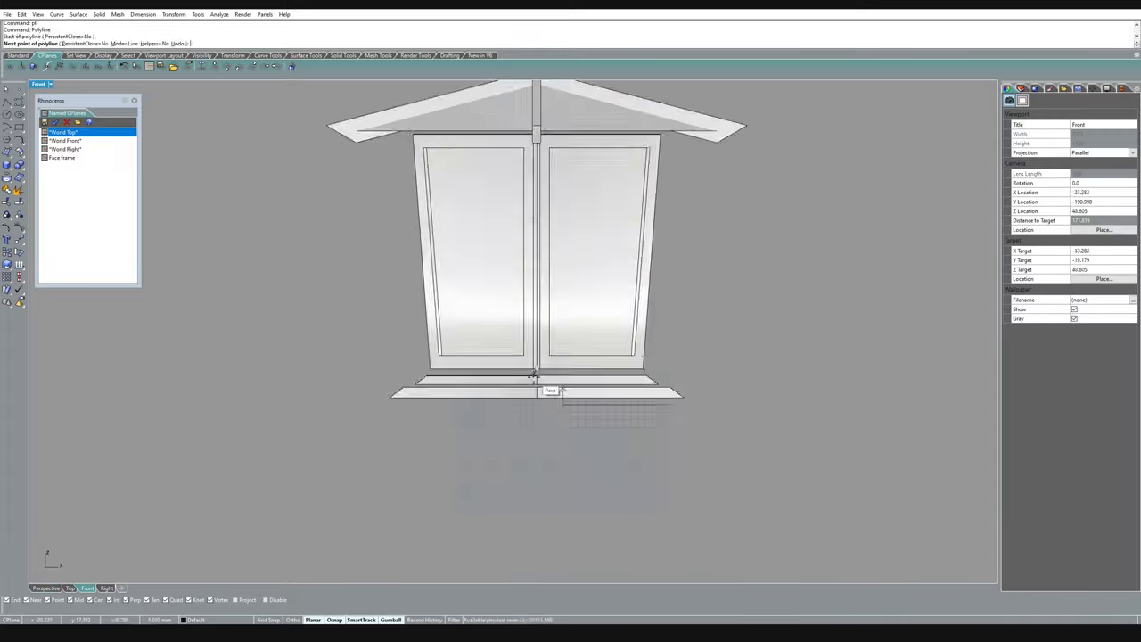